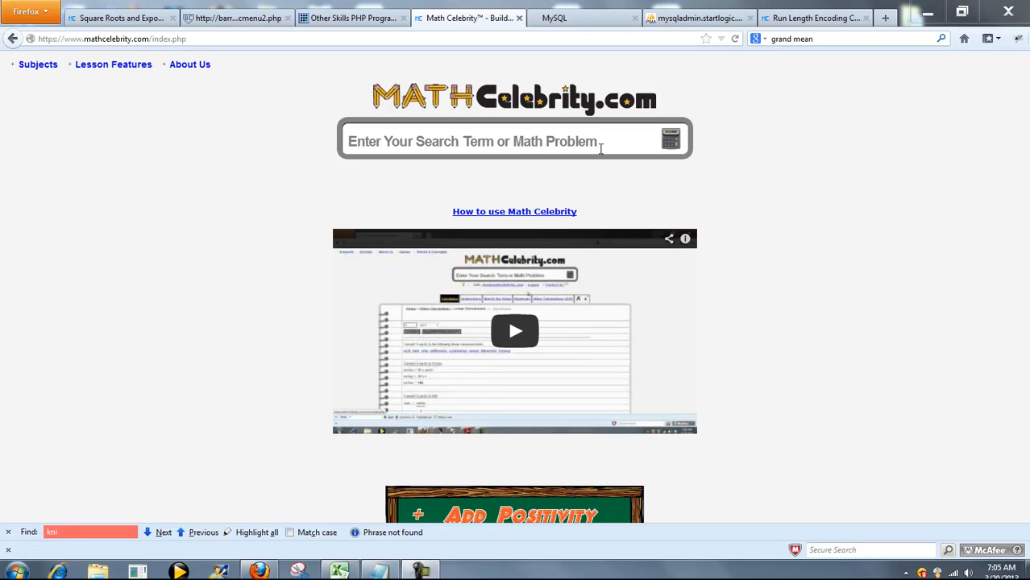
Search 'gr' and open the Grand Mean calculator with four number sets entered.
text(grand mean)
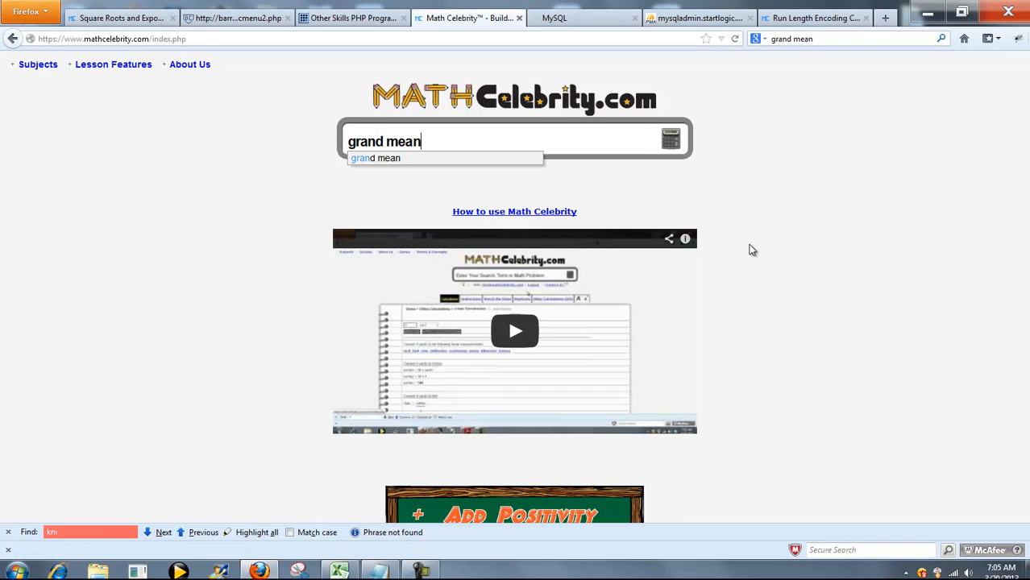
click(380, 158)
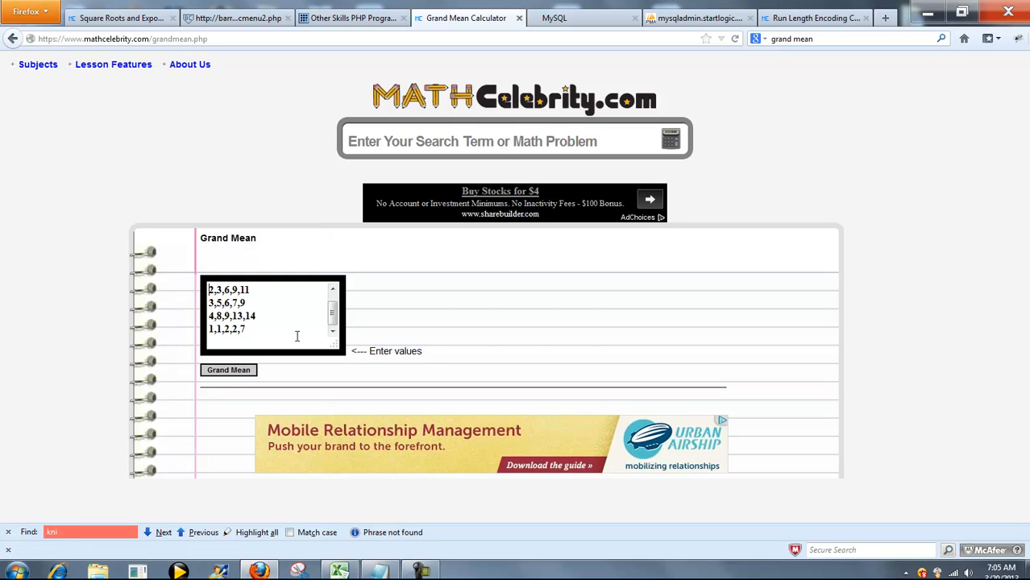
Add 1,3,4,6,8 as the first values line and submit the grand mean calculation.
text(1,3,4,6,8)
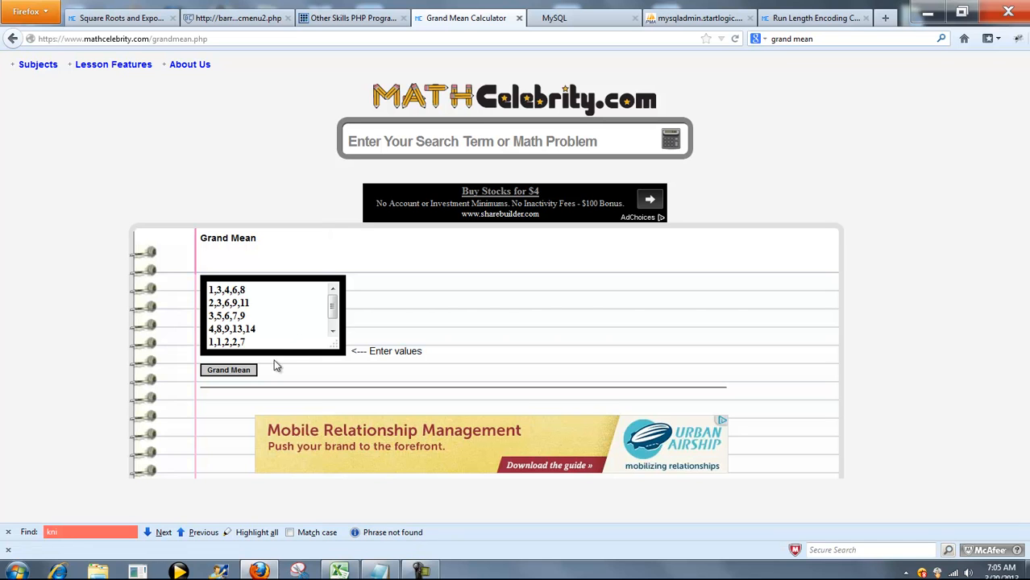
click(228, 370)
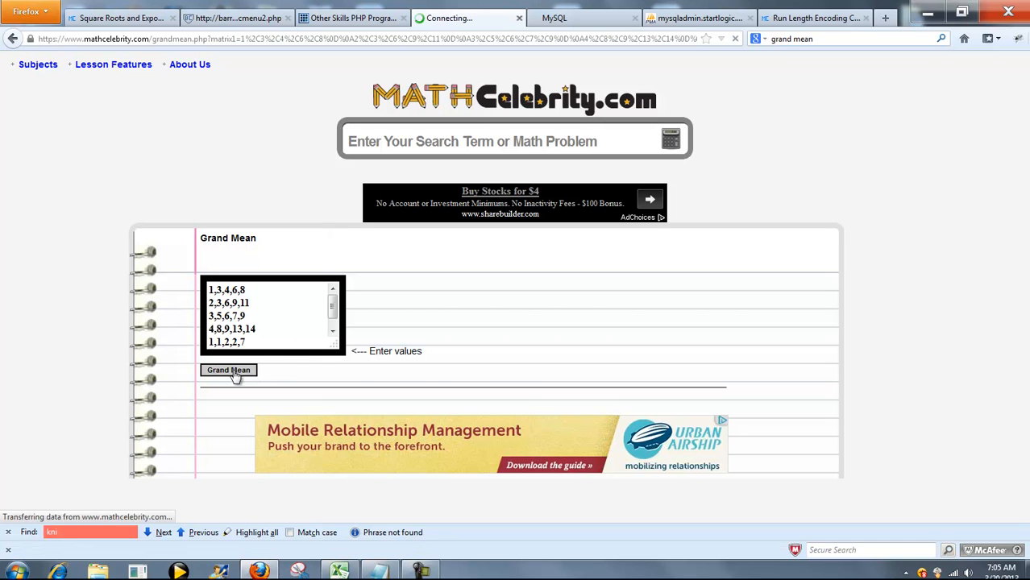
Calculate the grand mean and scroll through each set's mean to the 5.76 result.
click(228, 370)
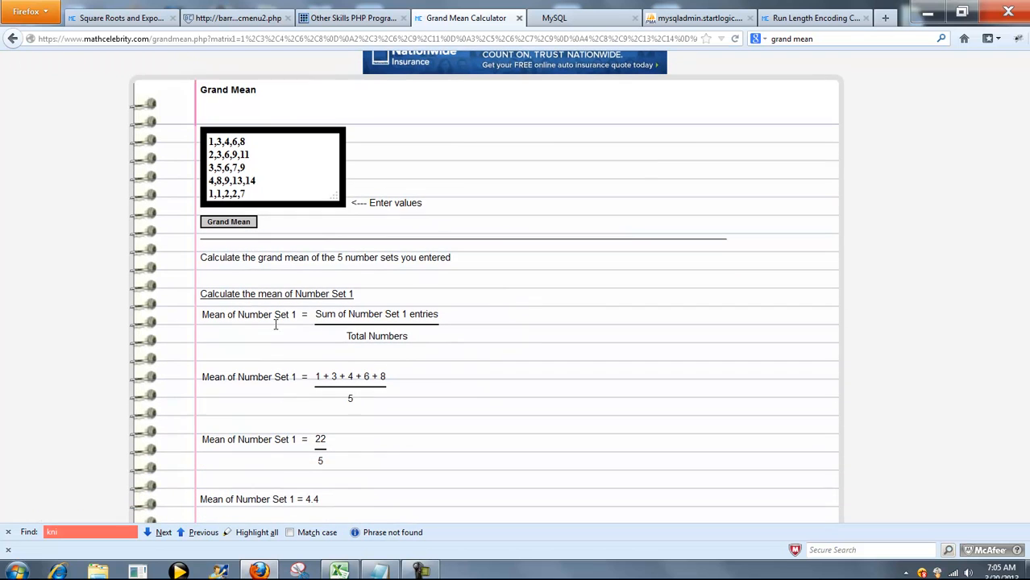
drag(200, 257, 417, 257)
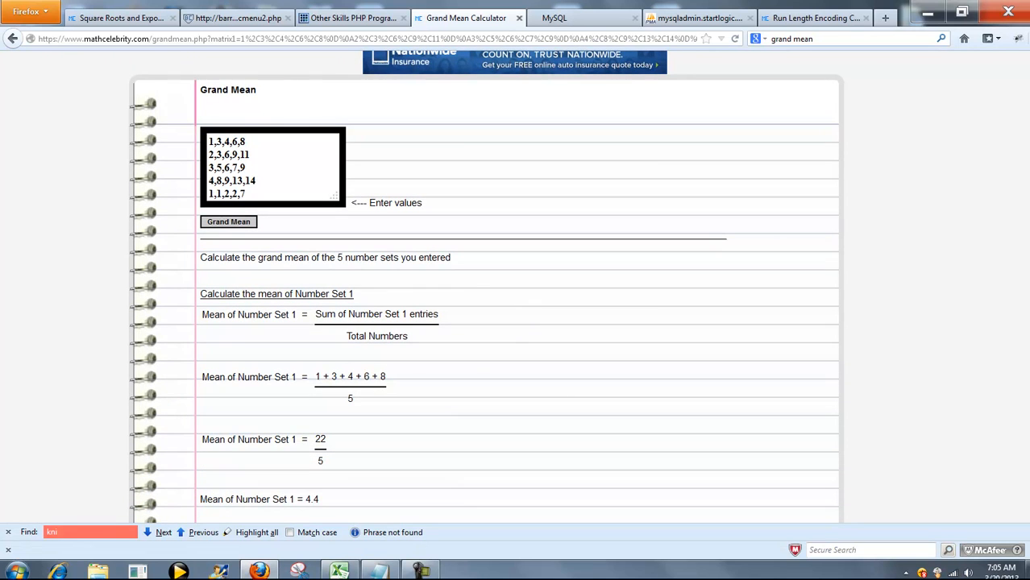
scroll(down, 3)
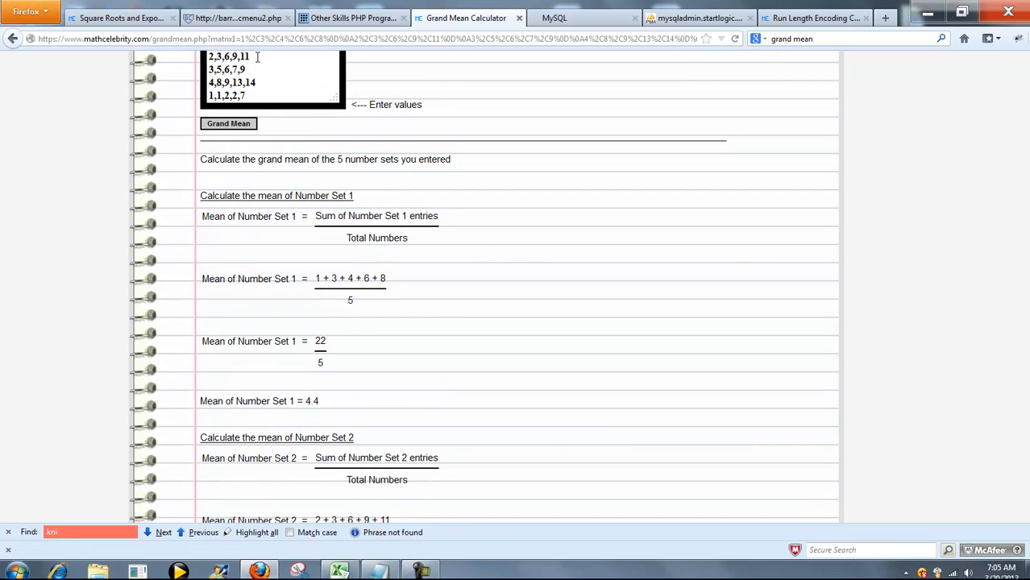
mouse_move(473, 280)
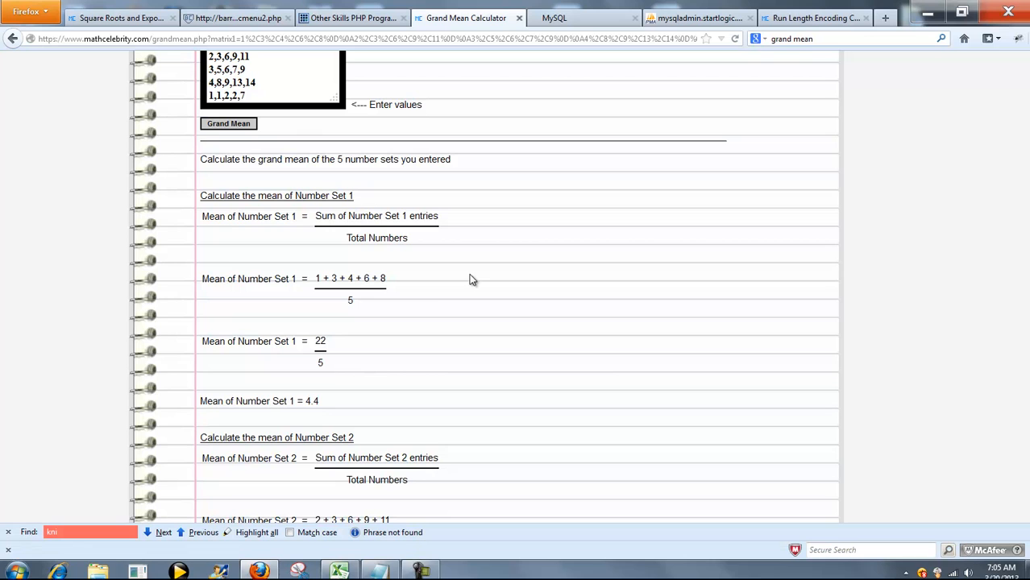
mouse_move(282, 292)
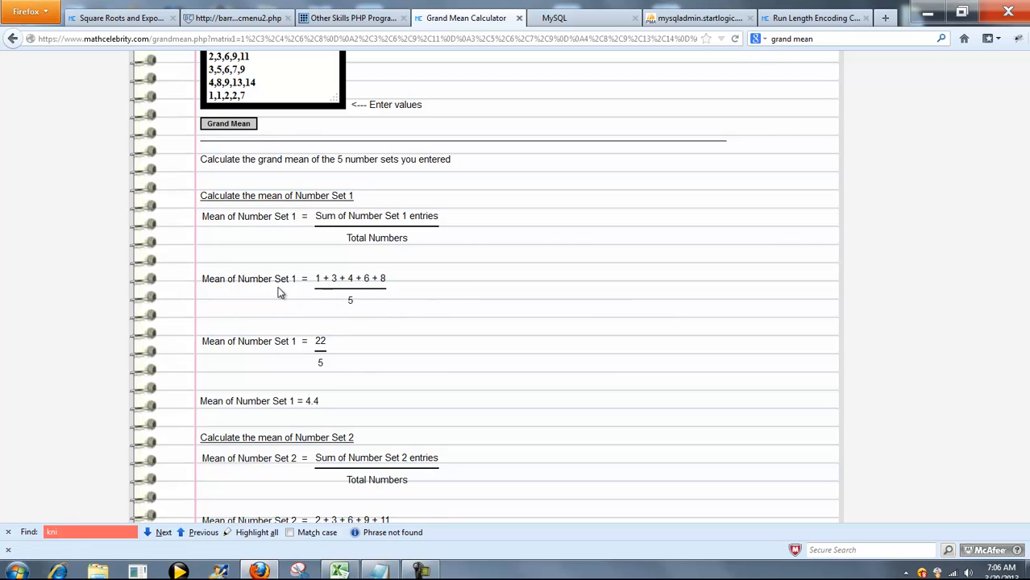
mouse_move(327, 407)
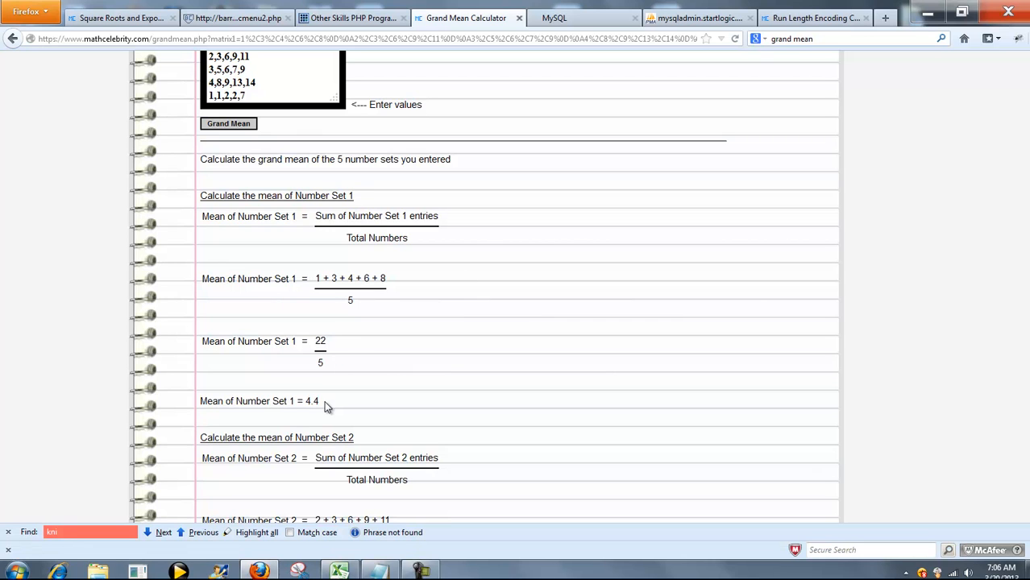
scroll(down, 3)
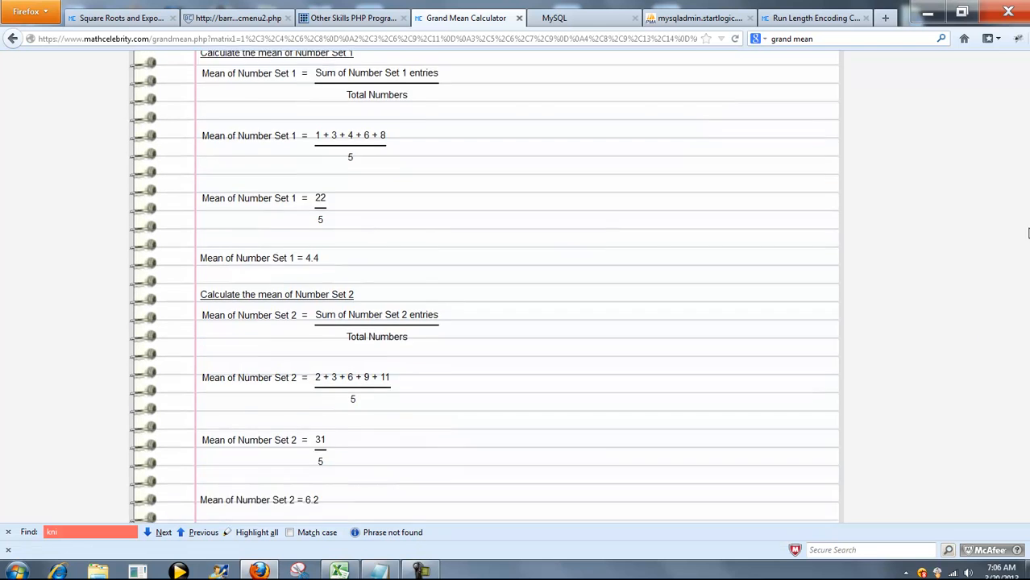
scroll(down, 3)
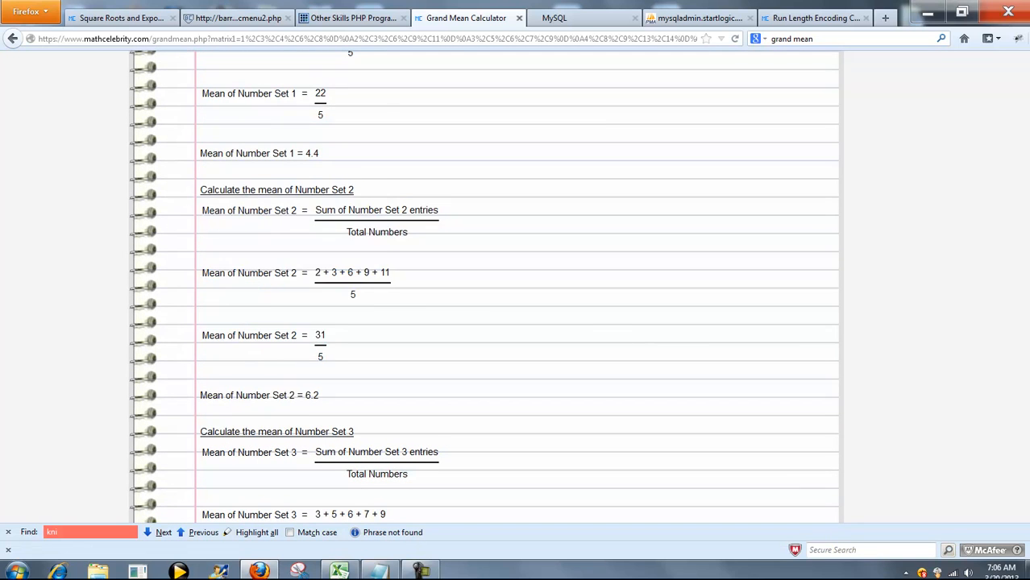
scroll(down, 3)
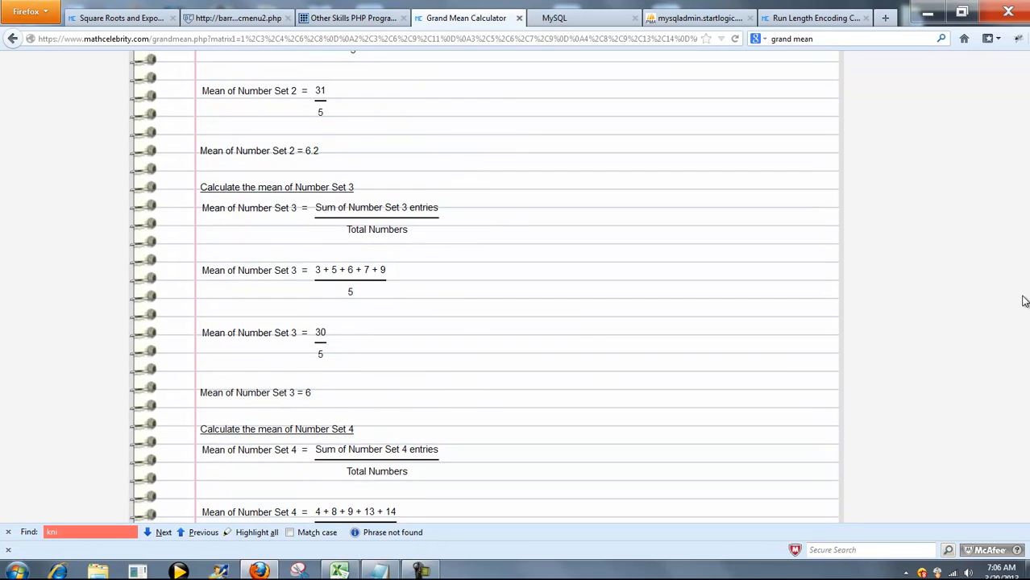
scroll(down, 3)
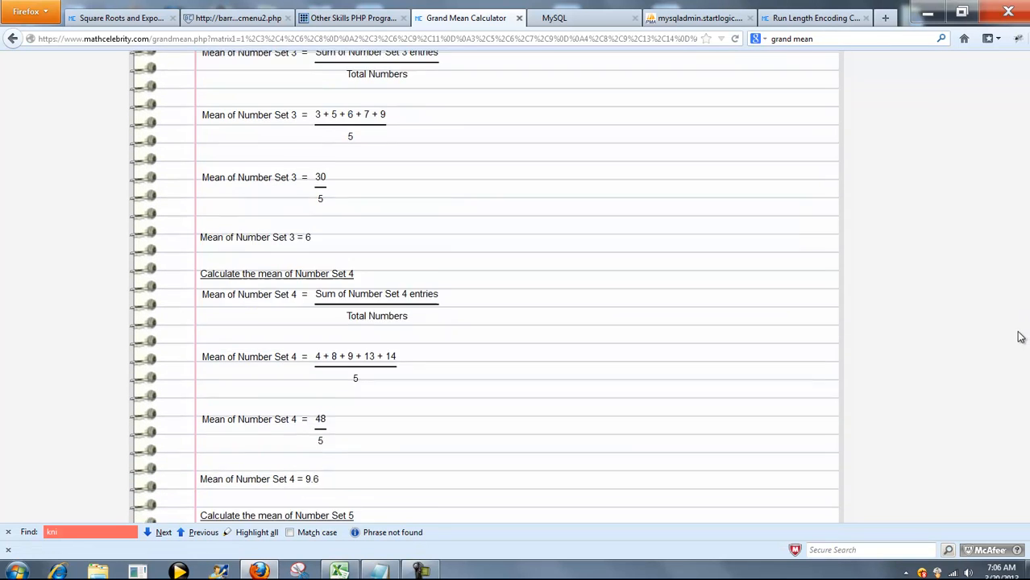
scroll(down, 3)
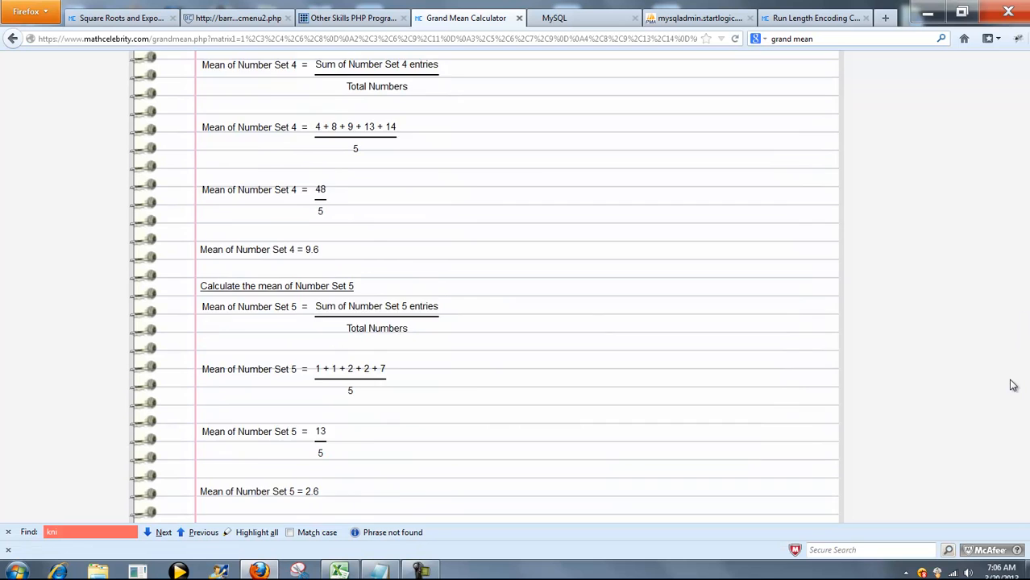
scroll(down, 3)
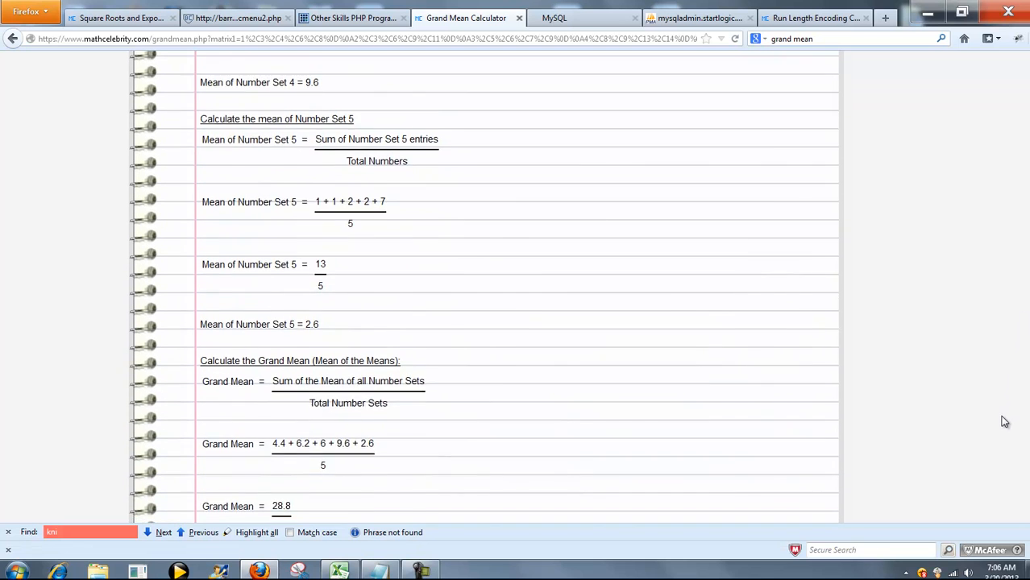
scroll(down, 3)
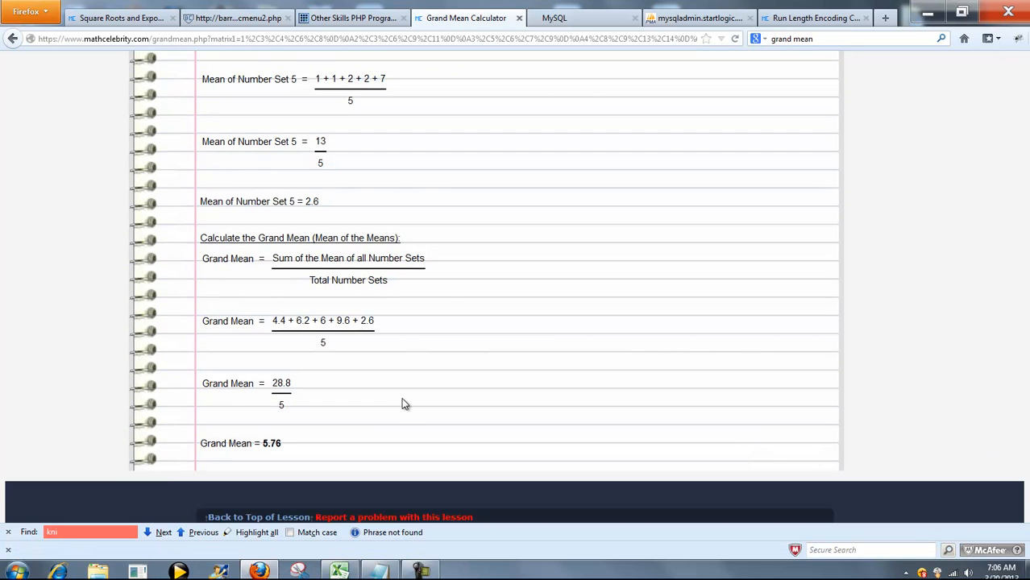
mouse_move(361, 237)
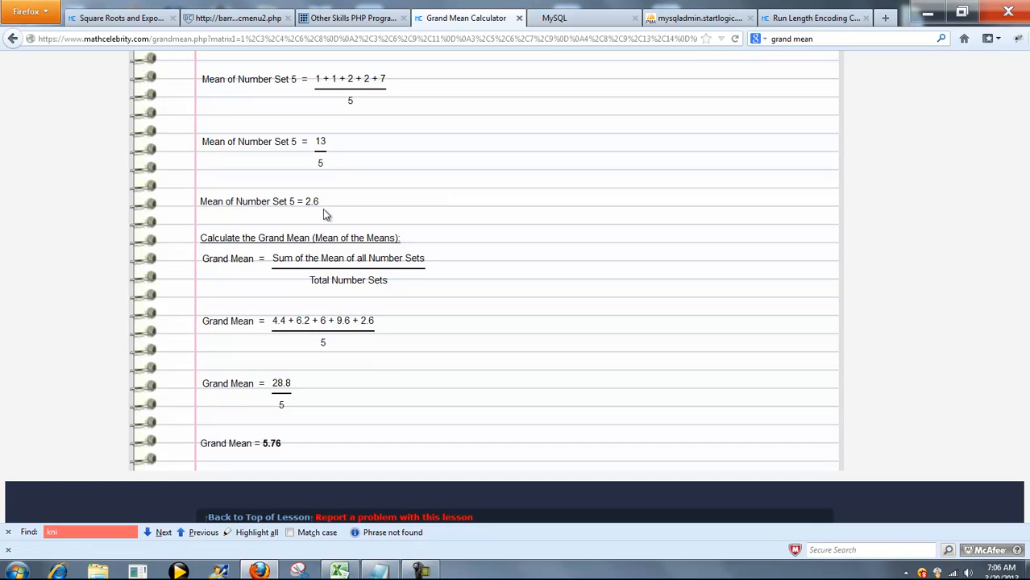
double_click(322, 321)
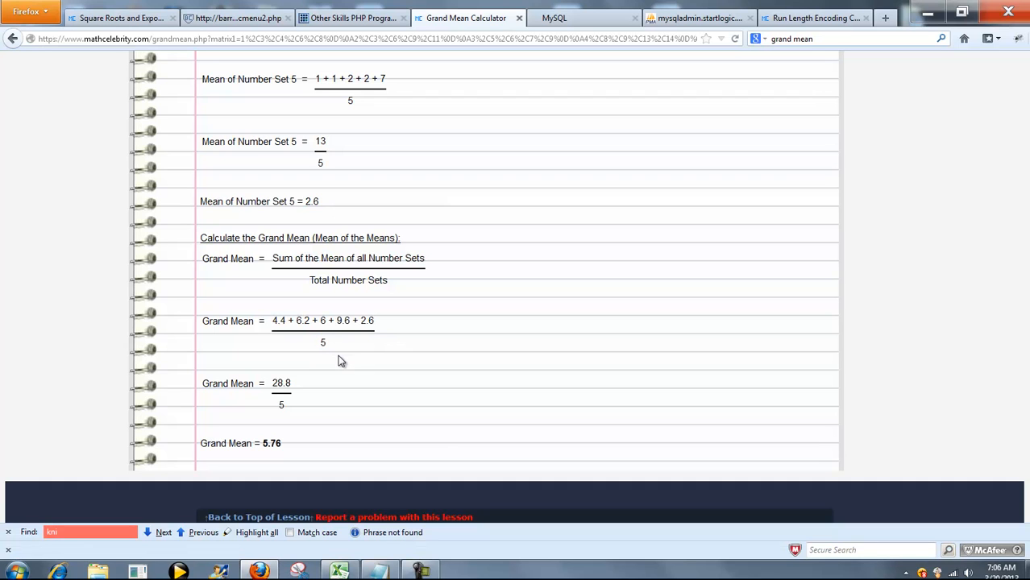
mouse_move(290, 445)
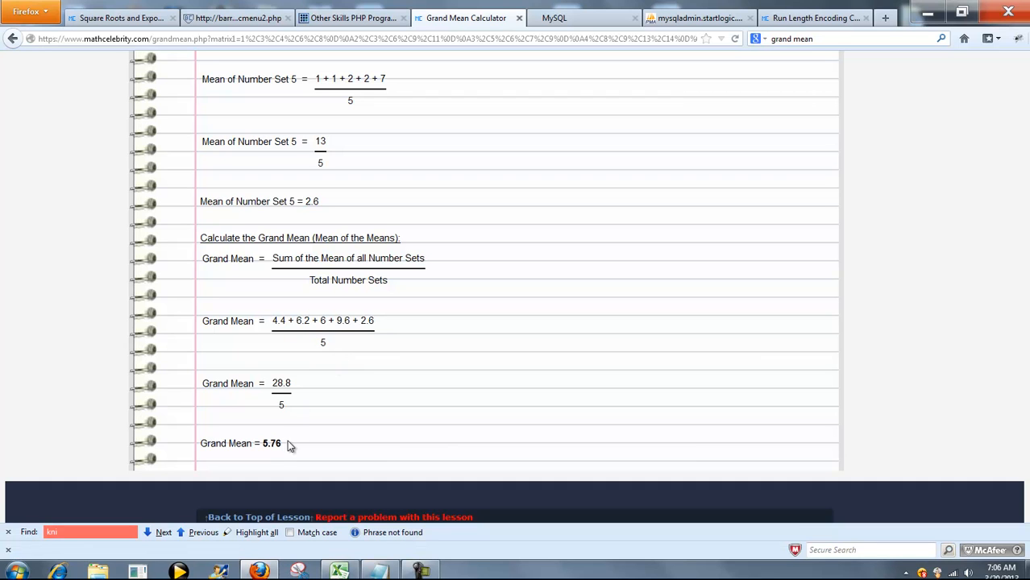
mouse_move(415, 433)
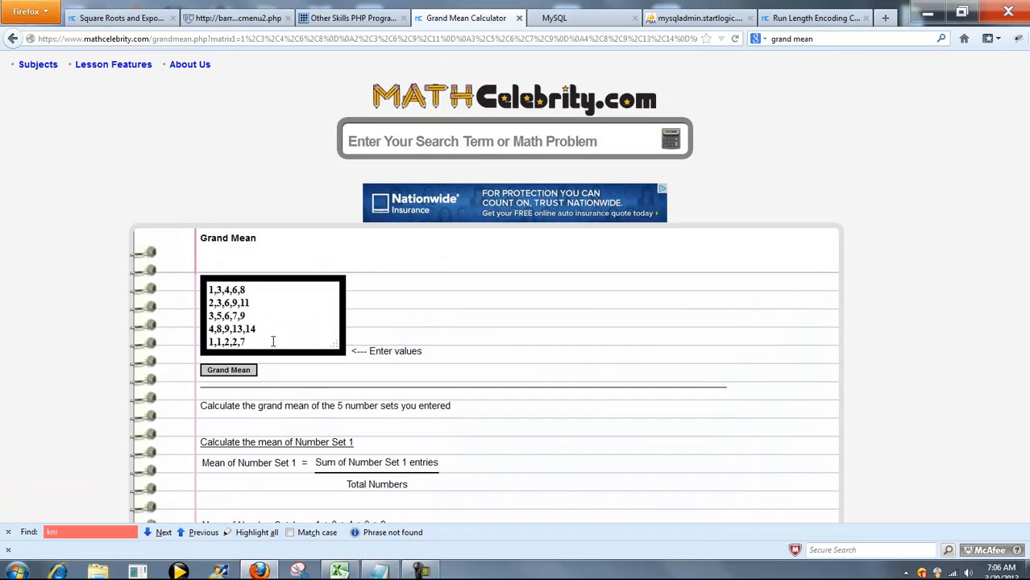
mouse_move(280, 341)
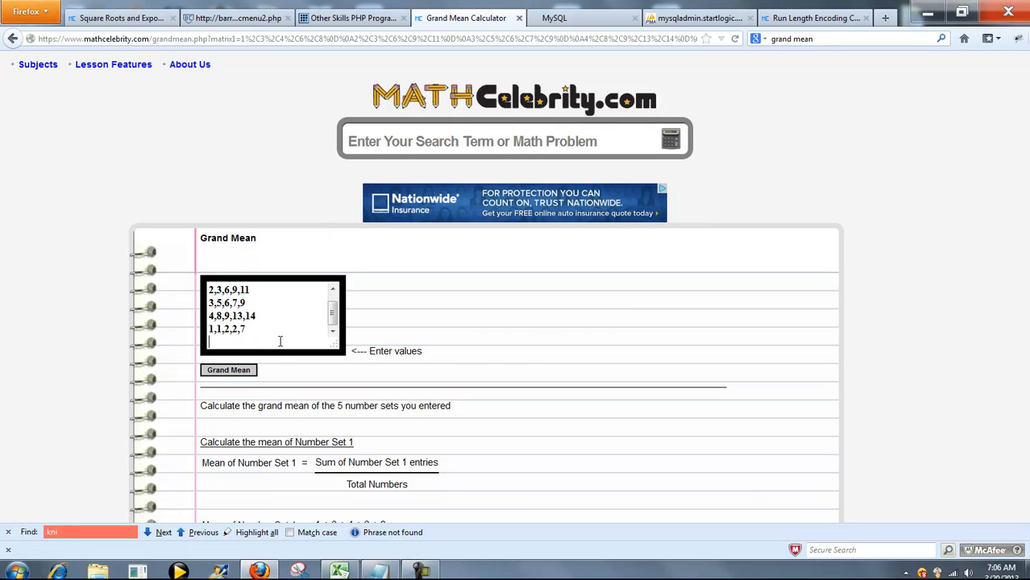
Append the set 2,5,7,9,11,14 and recalculate the grand mean for six sets.
text(2,5,7,9,11,14)
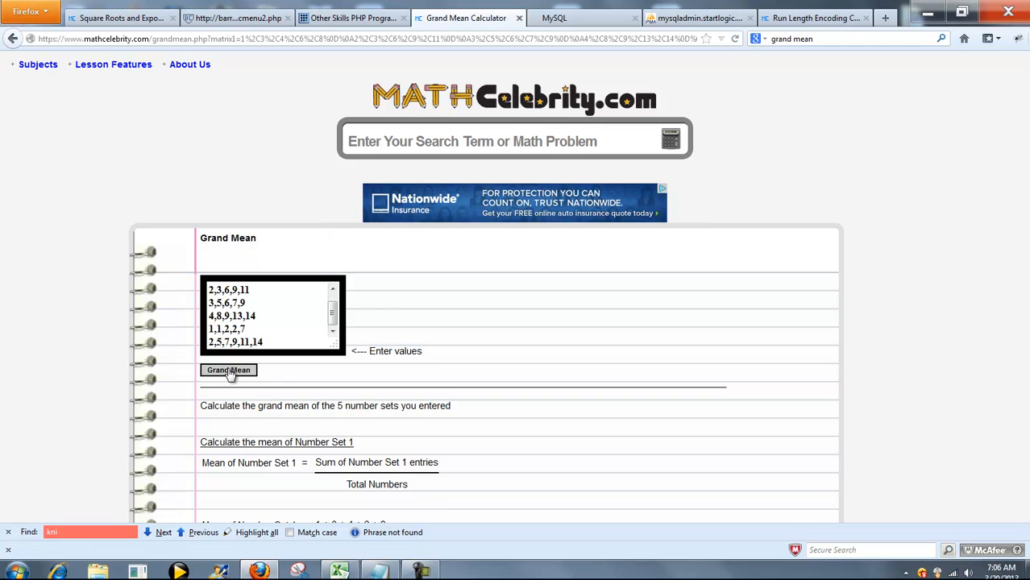
click(228, 370)
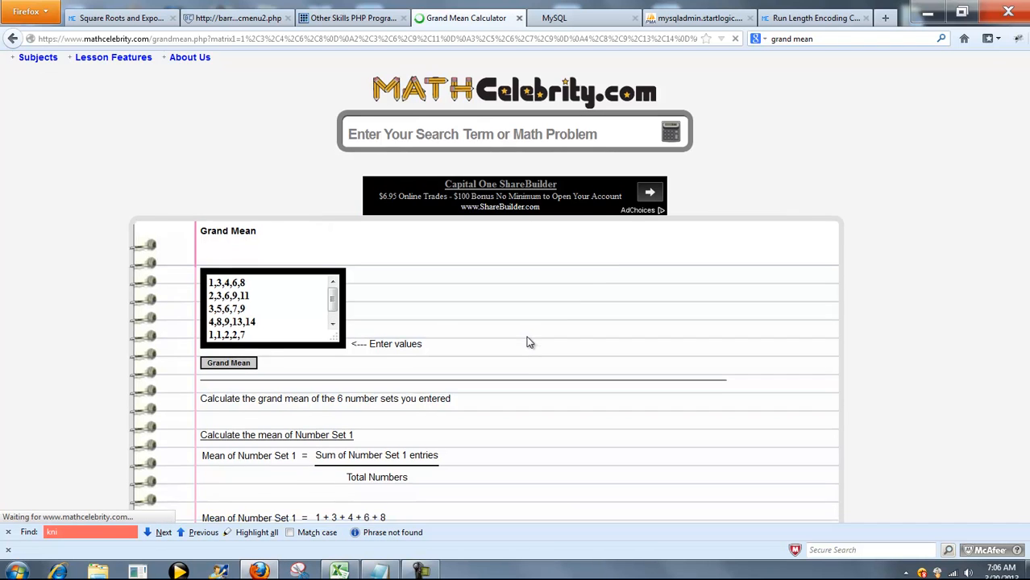
scroll(down, 3)
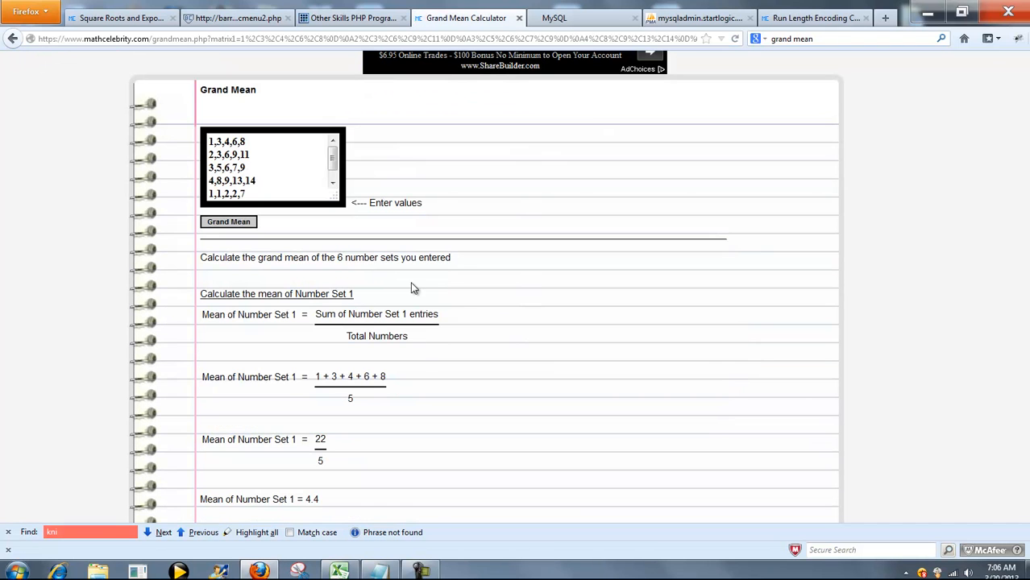
scroll(down, 3)
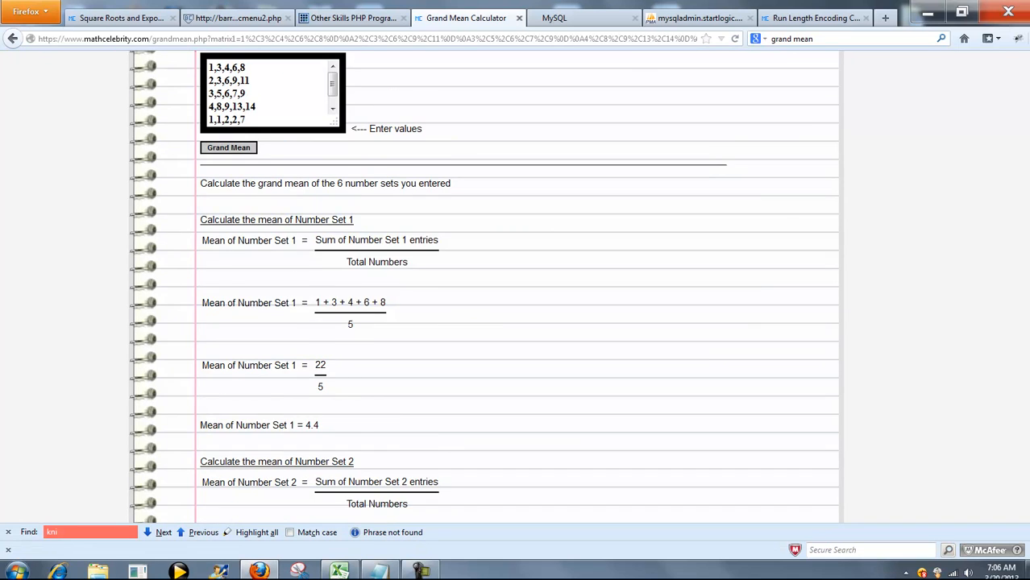
scroll(down, 3)
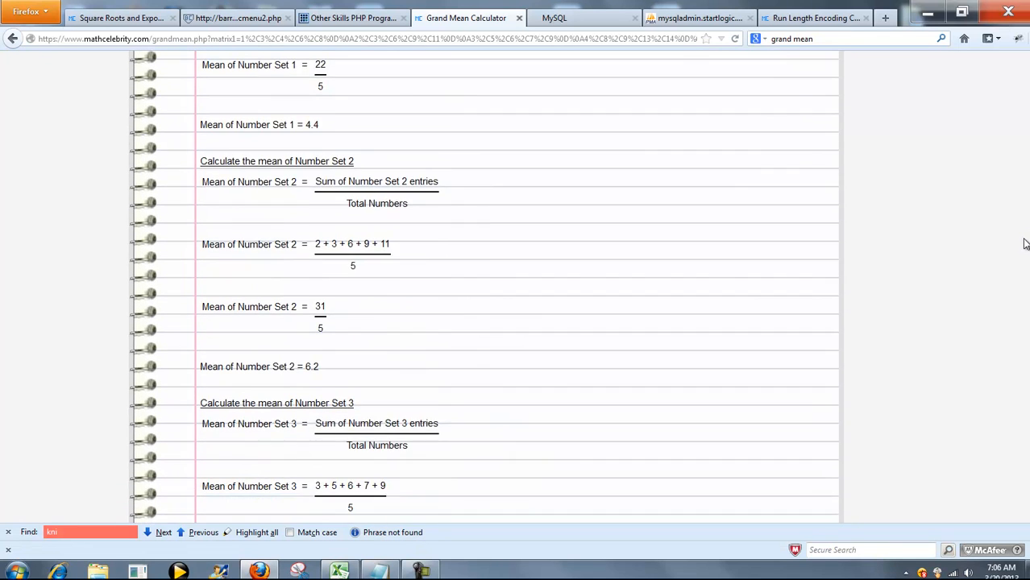
scroll(down, 3)
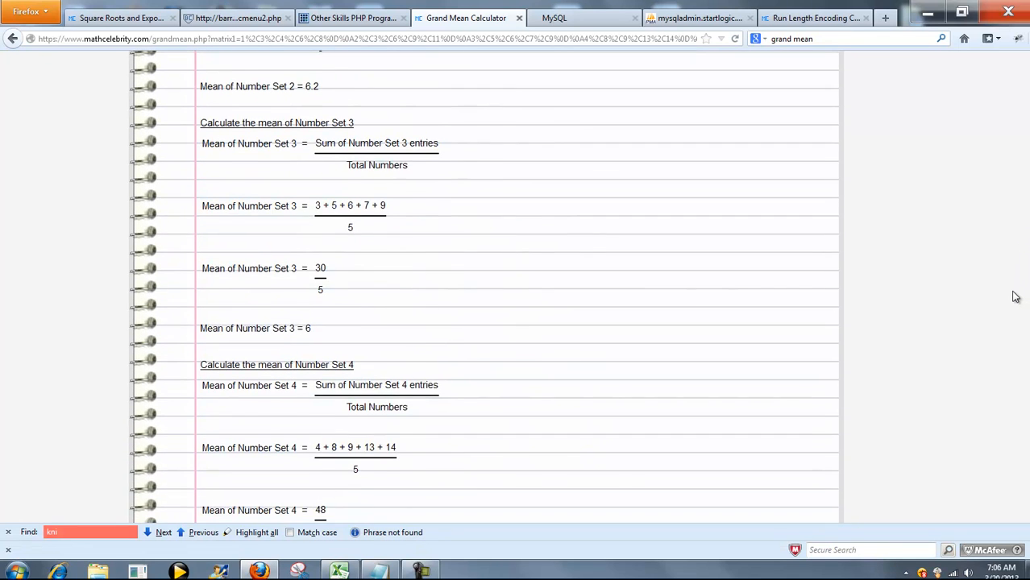
scroll(down, 3)
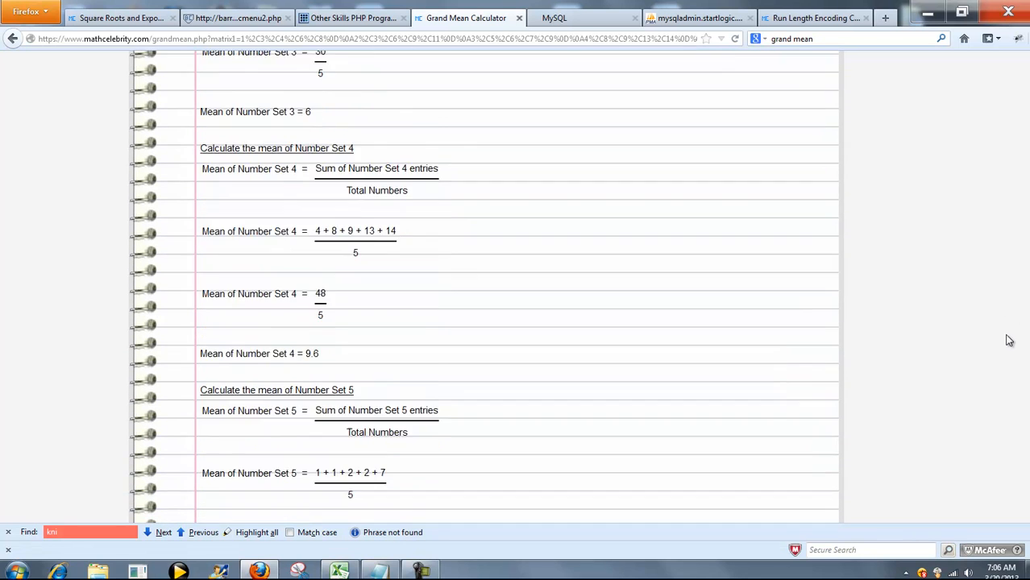
scroll(down, 3)
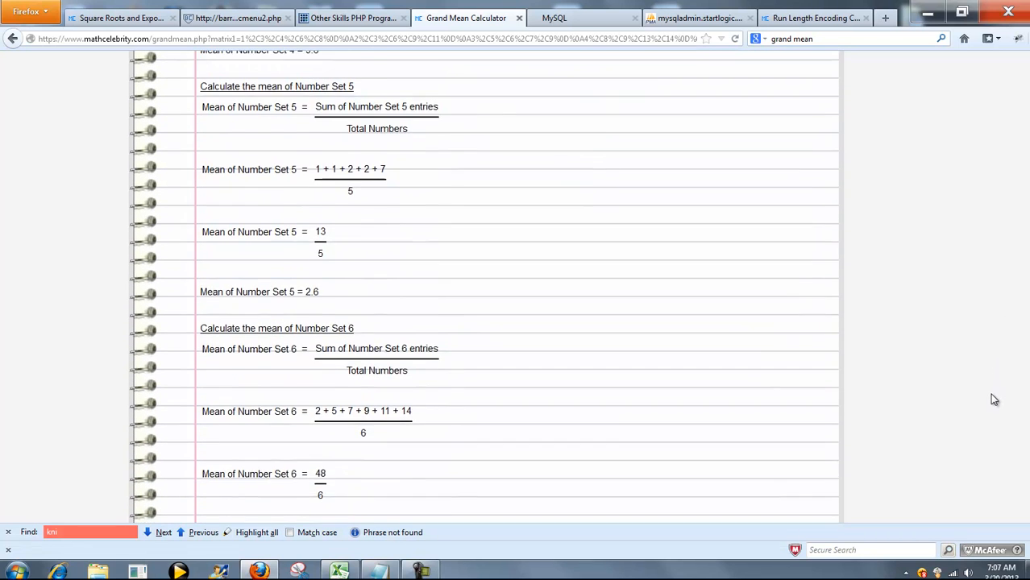
scroll(down, 3)
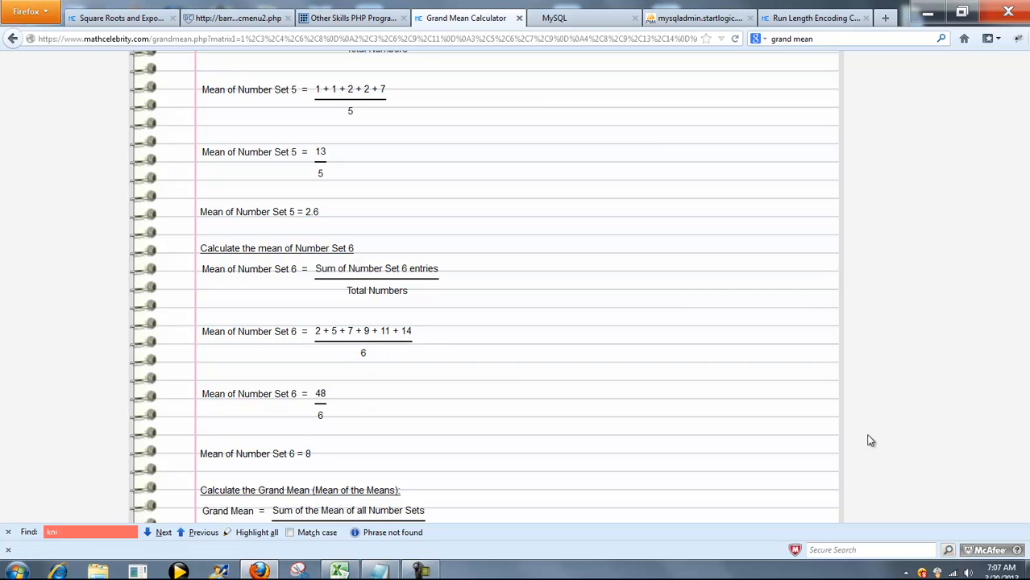
scroll(down, 3)
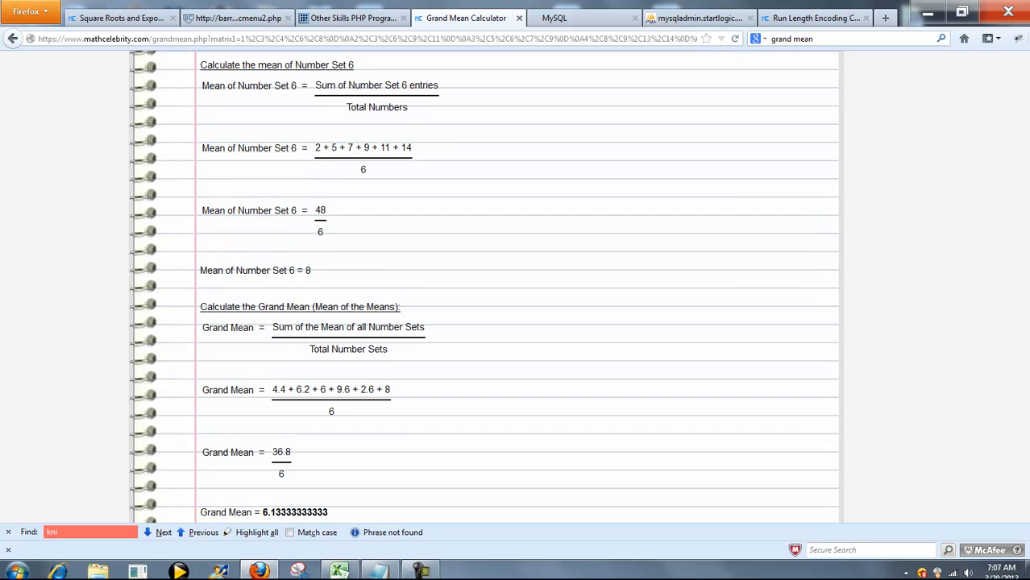
scroll(up, 3)
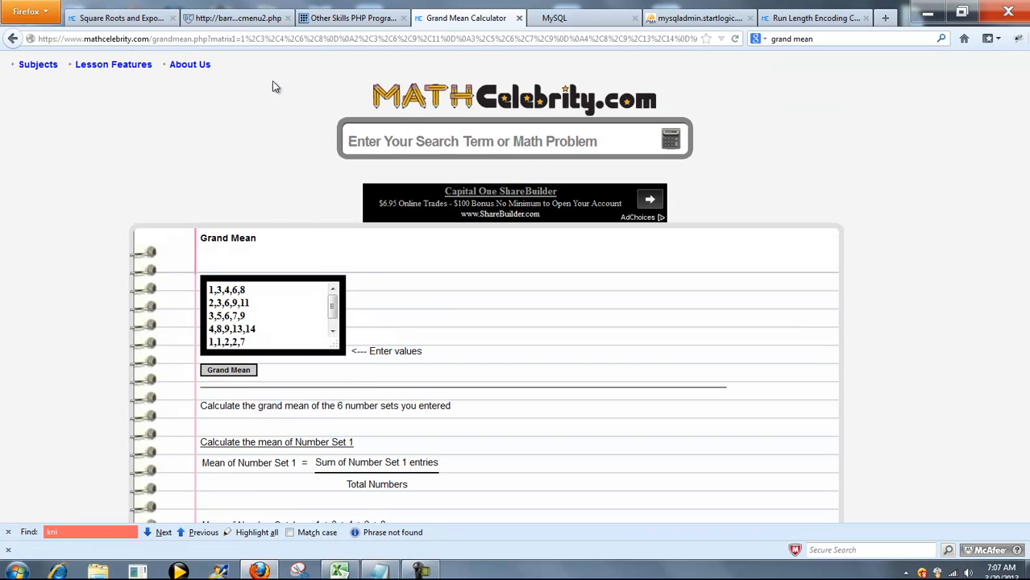
mouse_move(506, 278)
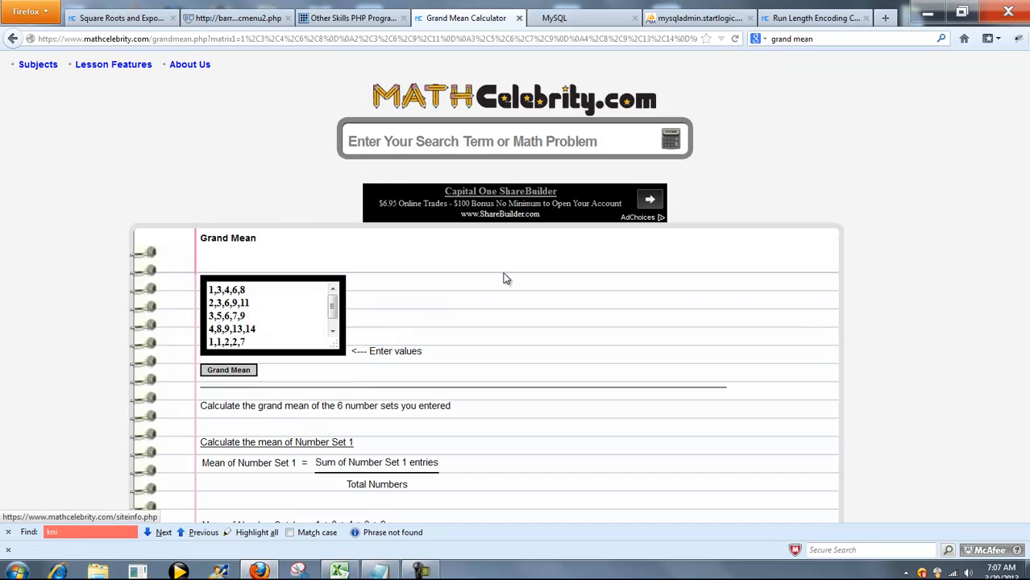